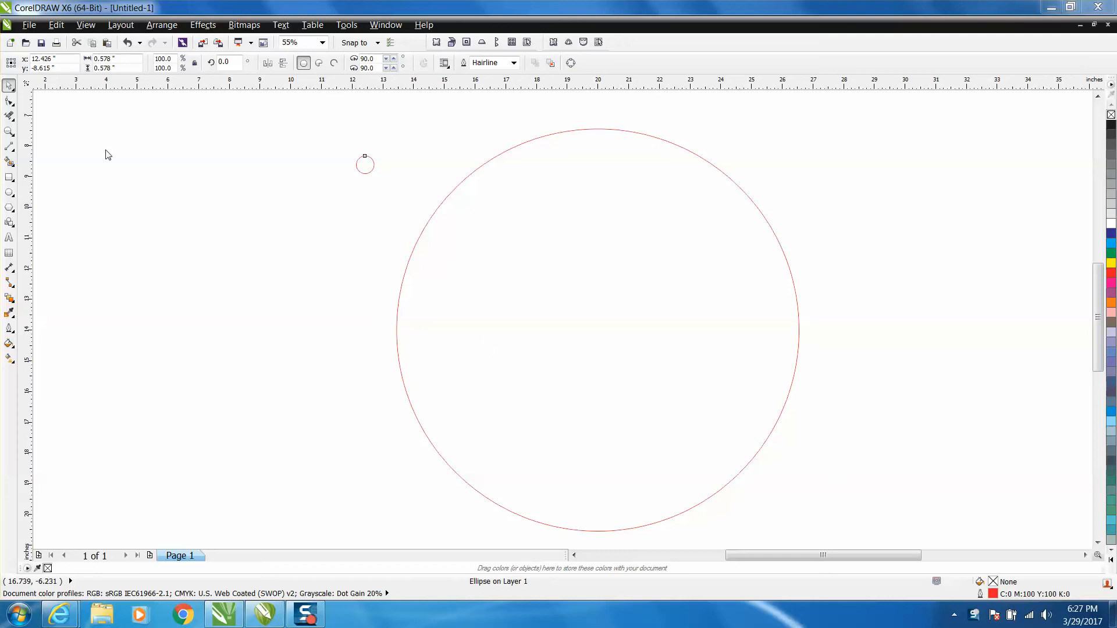
# Snap the small circle onto the top edge of the large red circle and zoom in
pyautogui.click(365, 165)
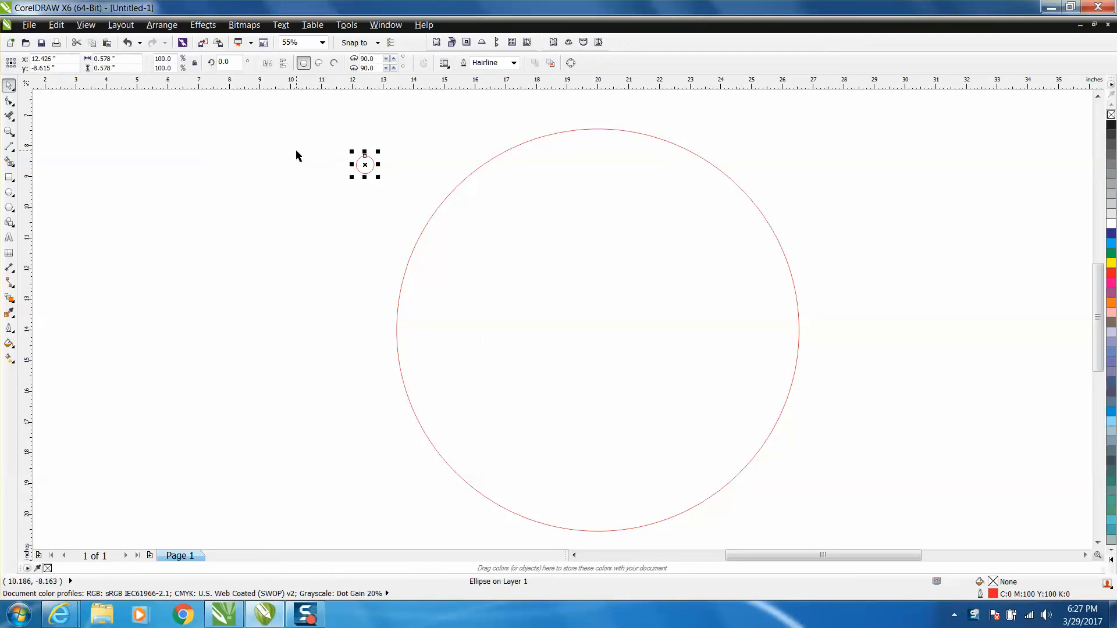
pyautogui.moveTo(330, 157)
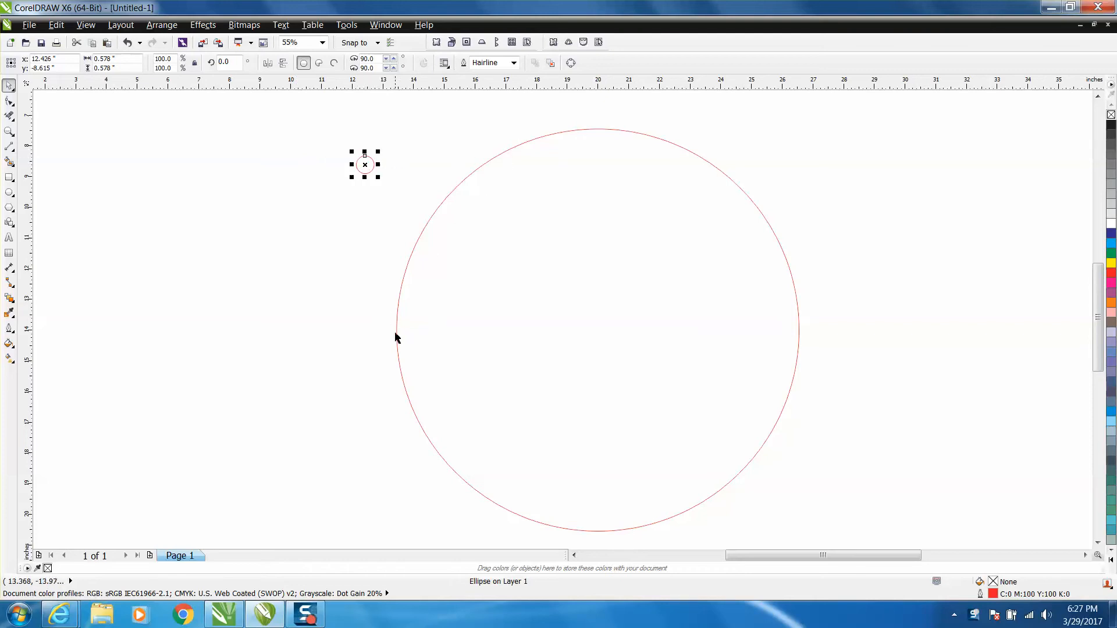
pyautogui.moveTo(662, 235)
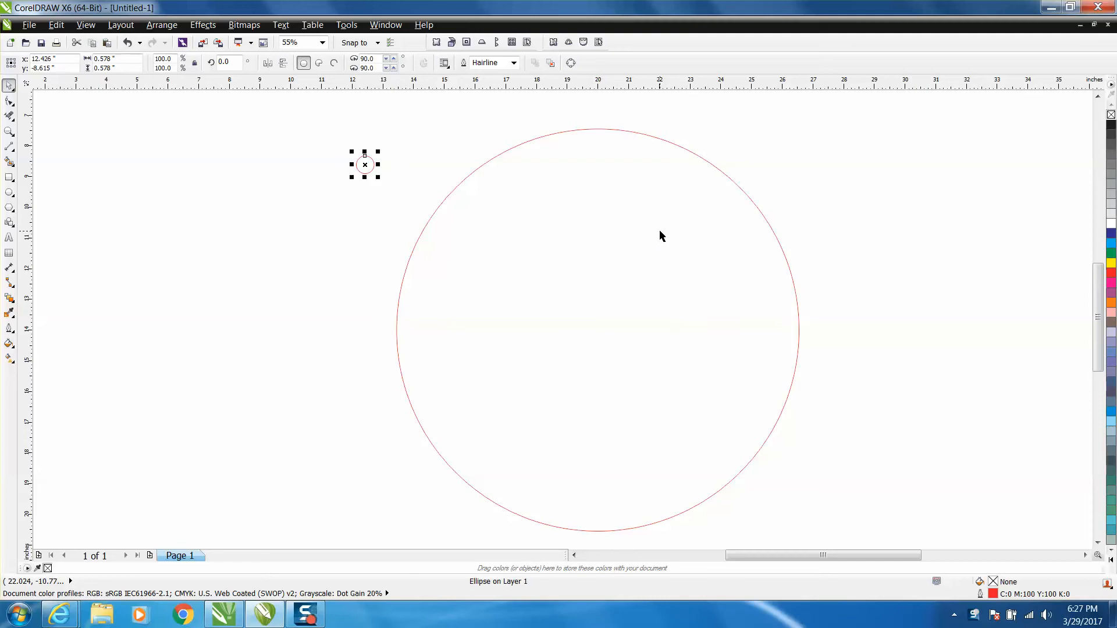
pyautogui.moveTo(560, 138)
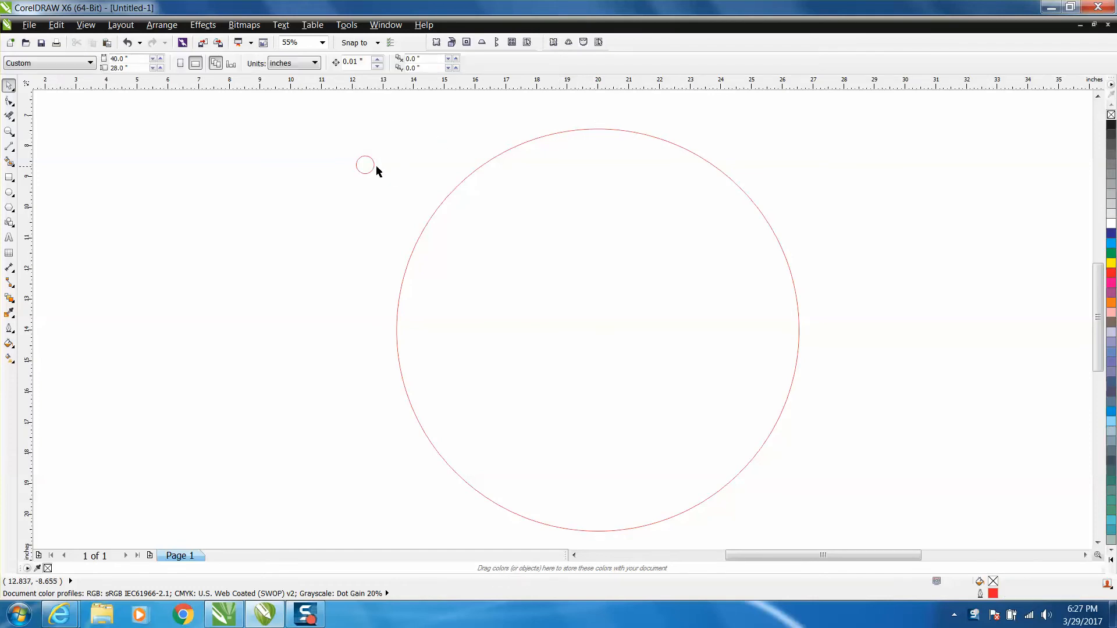
pyautogui.click(364, 165)
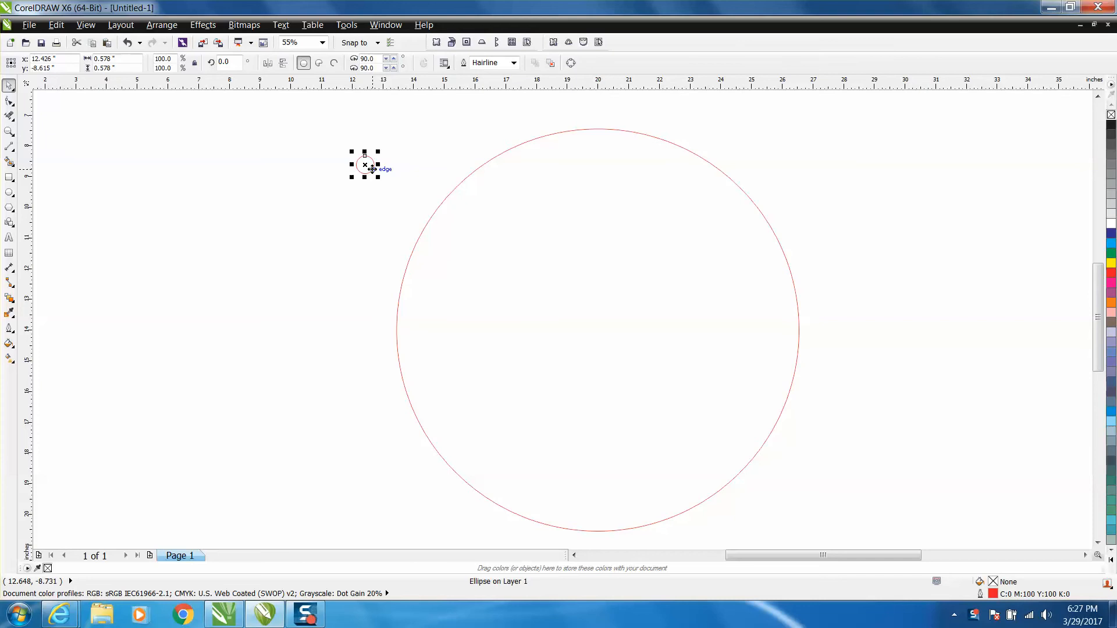
pyautogui.moveTo(365, 164); pyautogui.dragTo(597, 330)
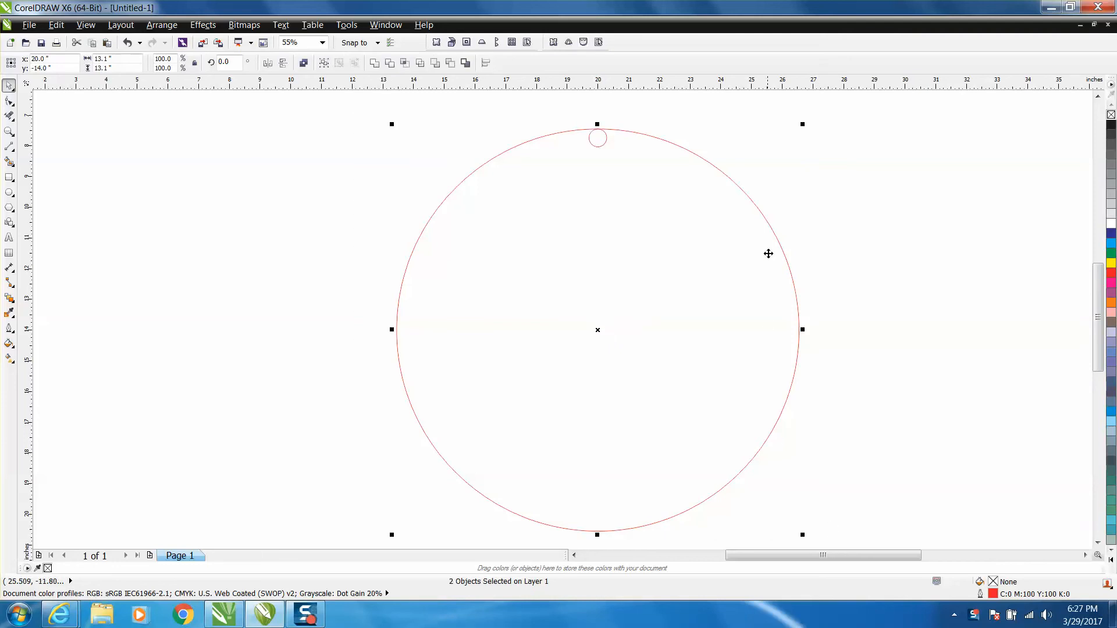
pyautogui.click(8, 131)
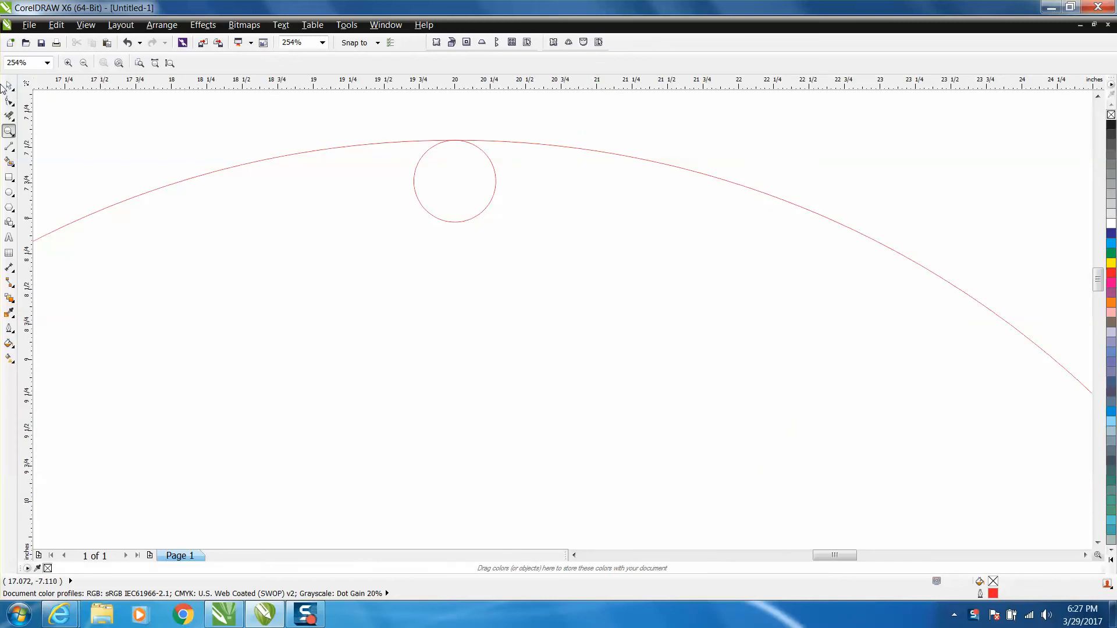
# Drag the small circle up so its centre snaps onto the large circle's top node
pyautogui.click(9, 102)
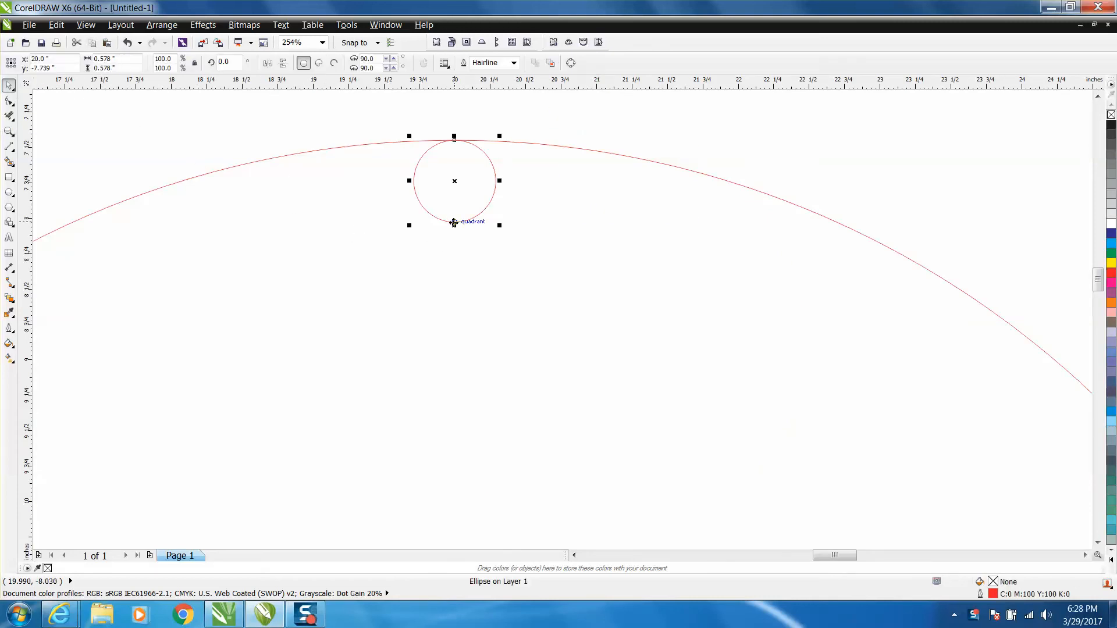
pyautogui.moveTo(454, 221); pyautogui.dragTo(455, 148)
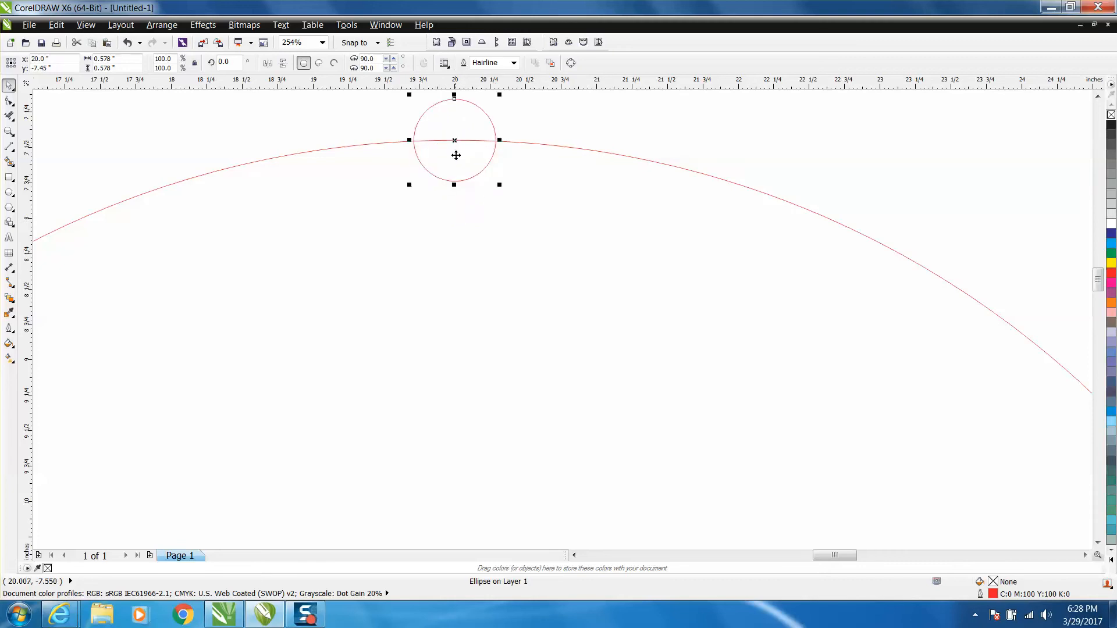
pyautogui.moveTo(454, 140)
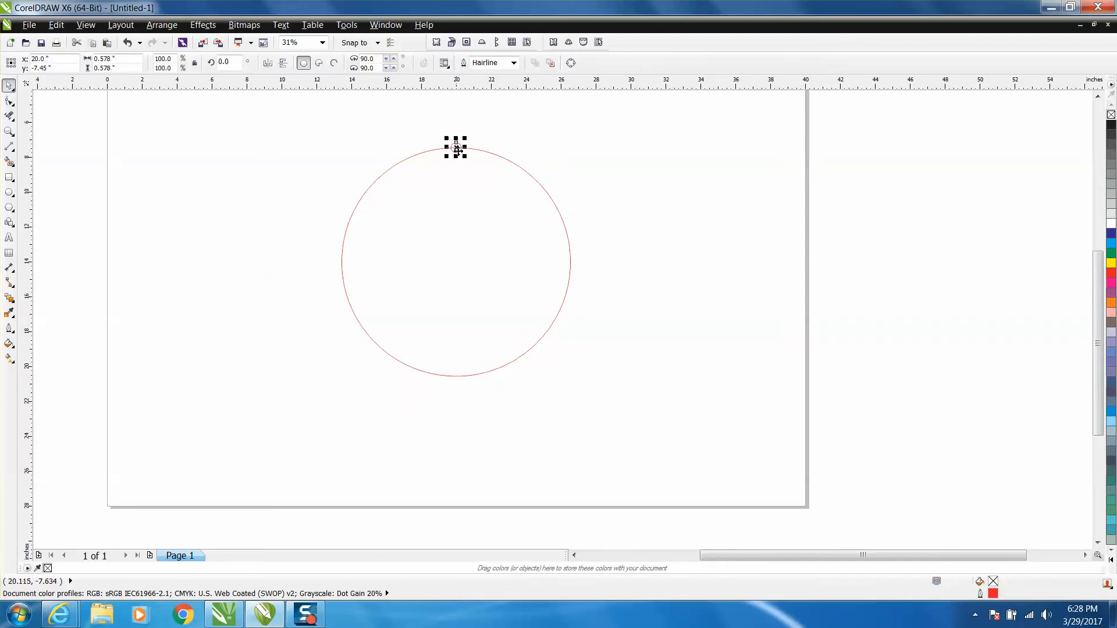
# Begin placing horizontal and vertical guidelines through the large circle's centre
pyautogui.click(455, 149)
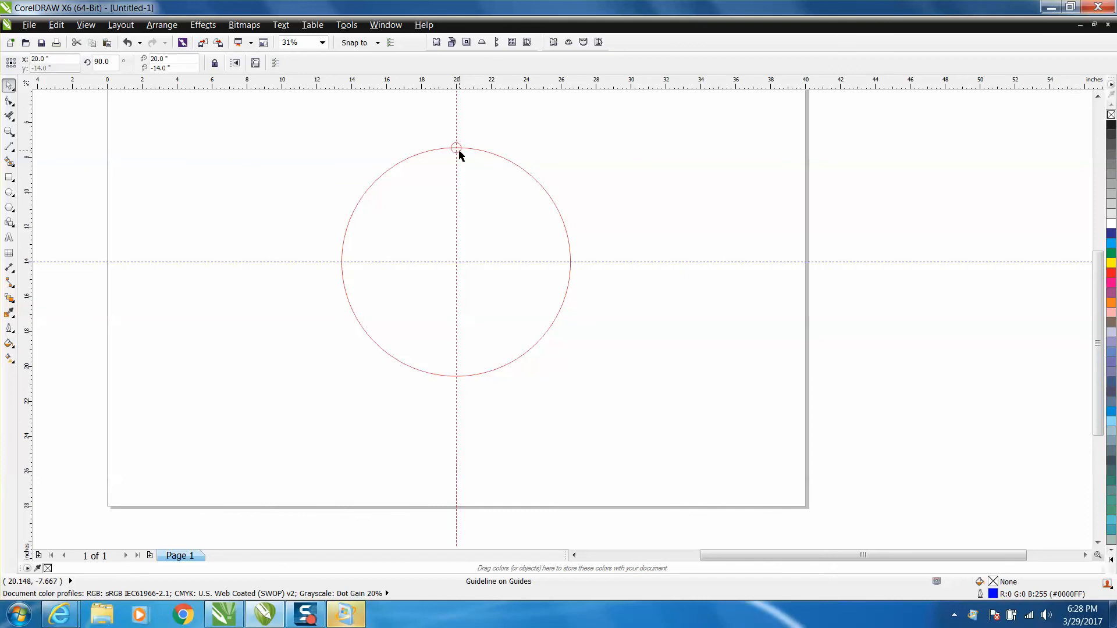
# Switch the selected small circle into rotate mode to expose its pivot point
pyautogui.click(455, 147)
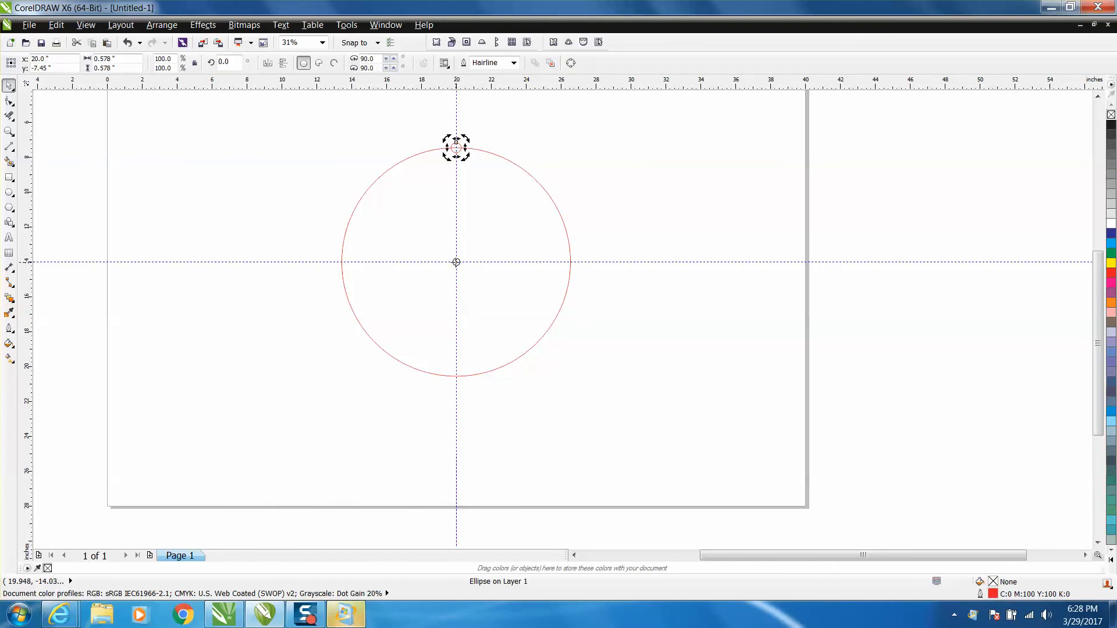
pyautogui.moveTo(428, 153)
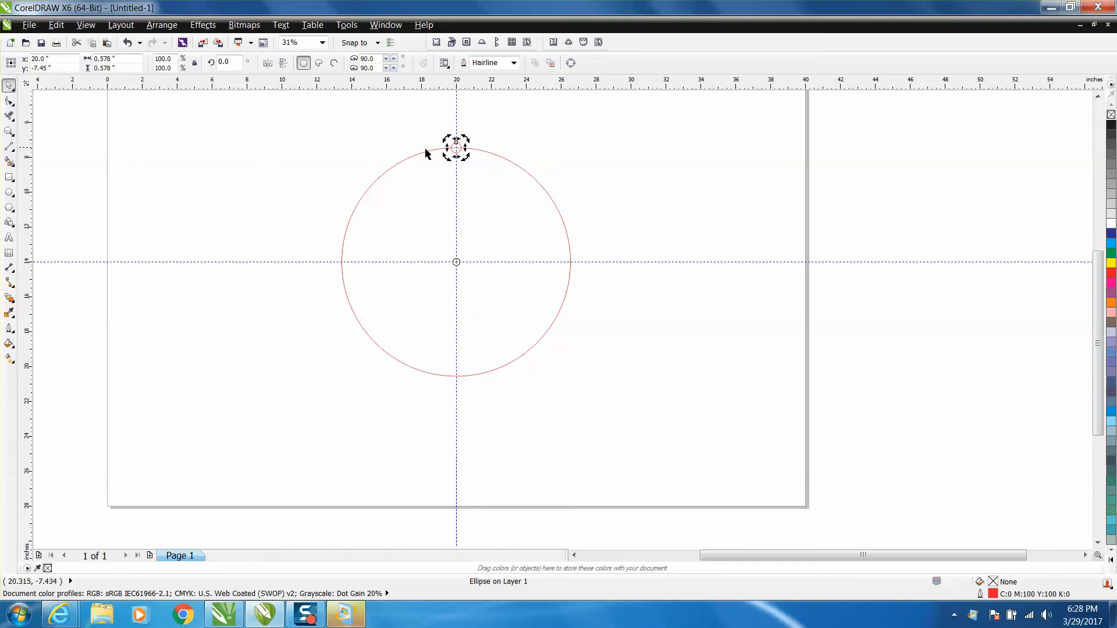
pyautogui.moveTo(521, 326)
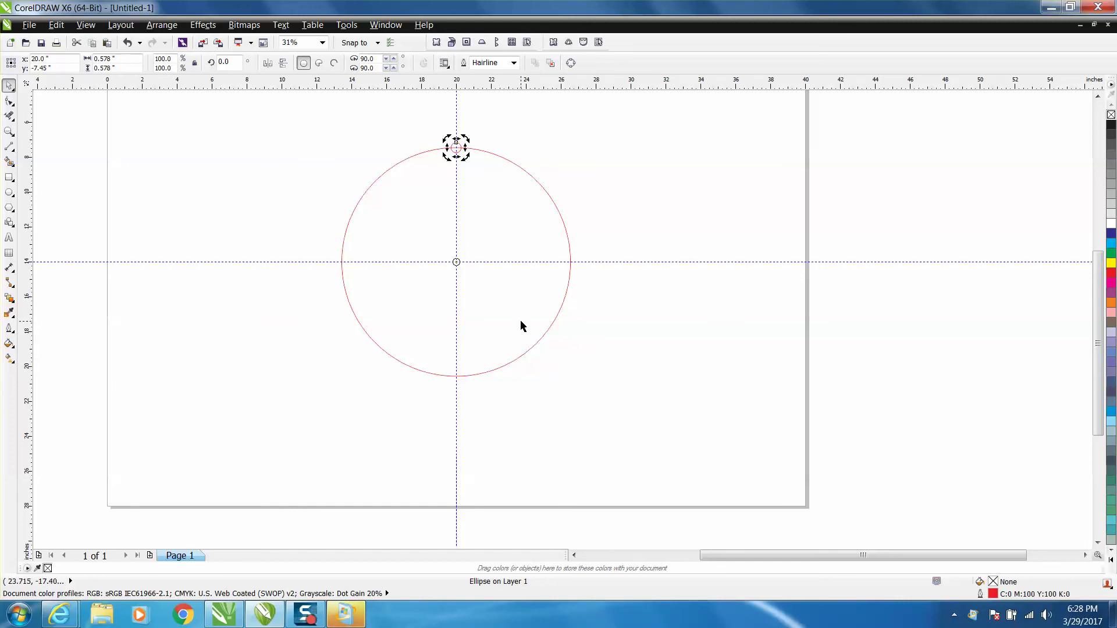
pyautogui.moveTo(422, 144)
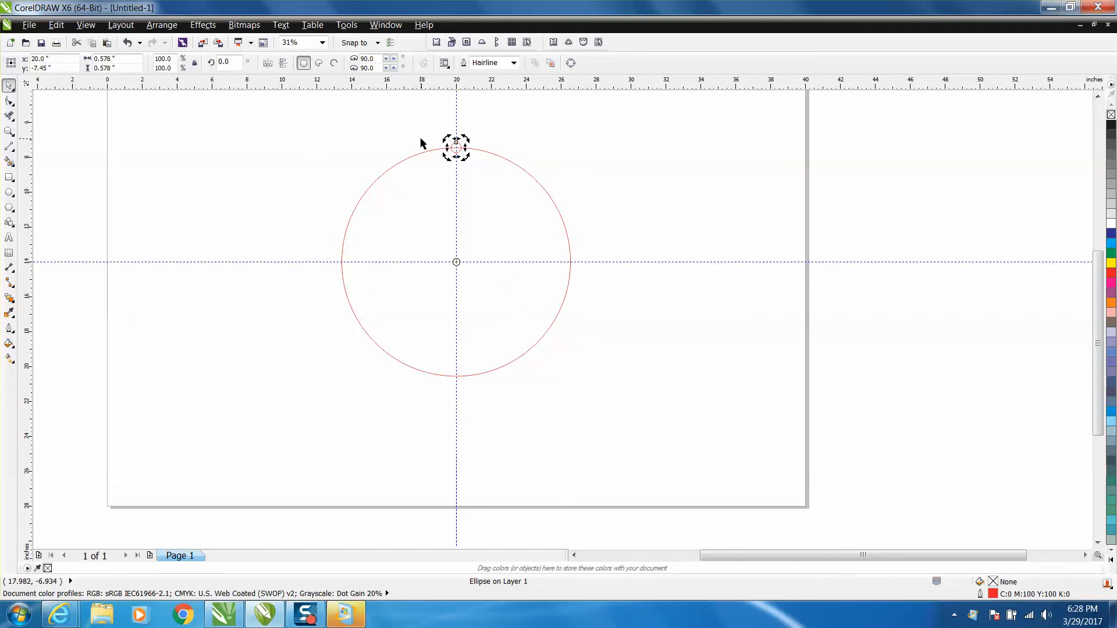
pyautogui.moveTo(422, 143)
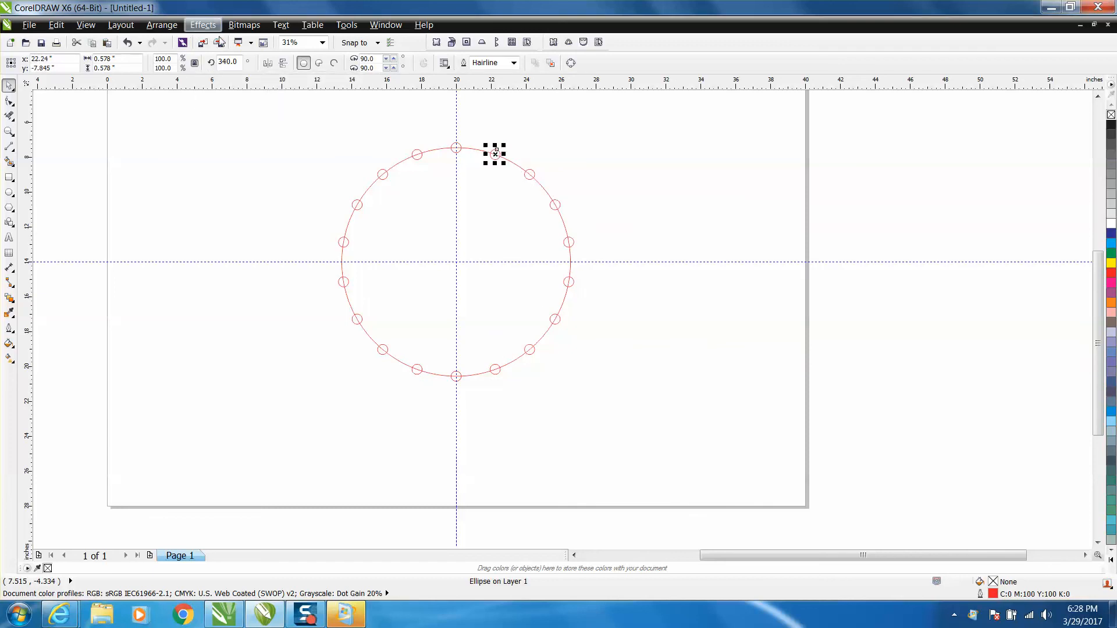
pyautogui.moveTo(454, 263)
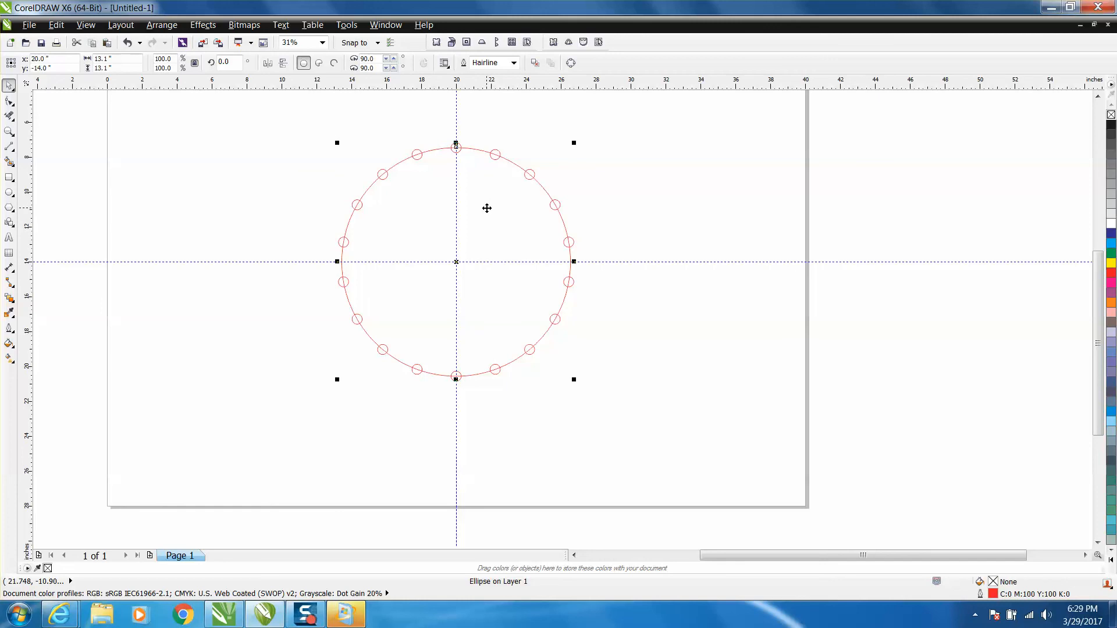
pyautogui.moveTo(425, 164)
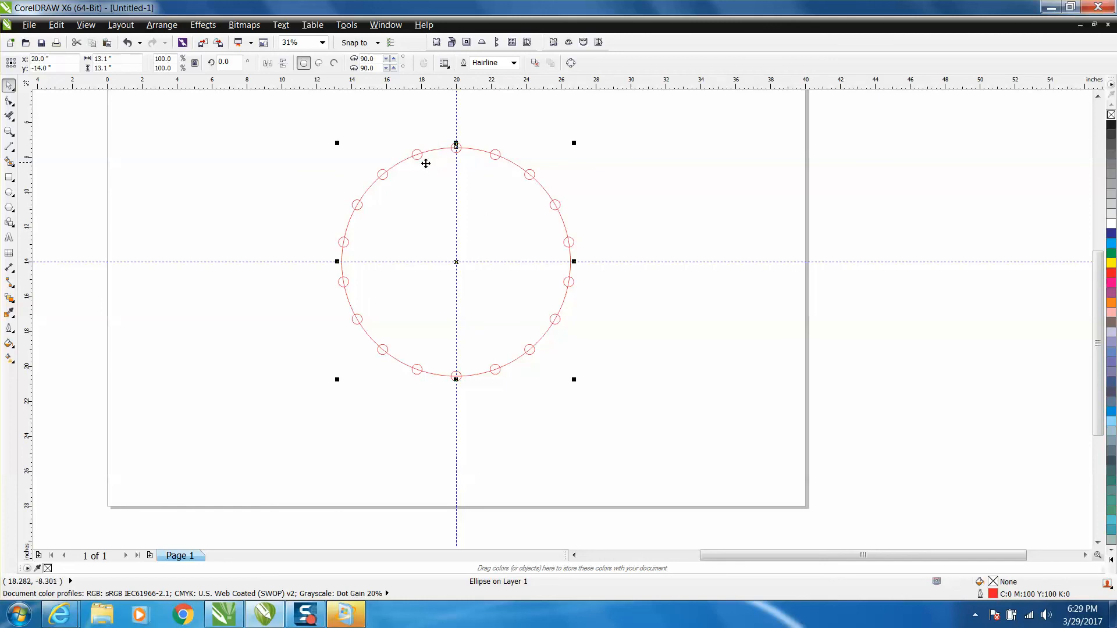
pyautogui.moveTo(420, 165)
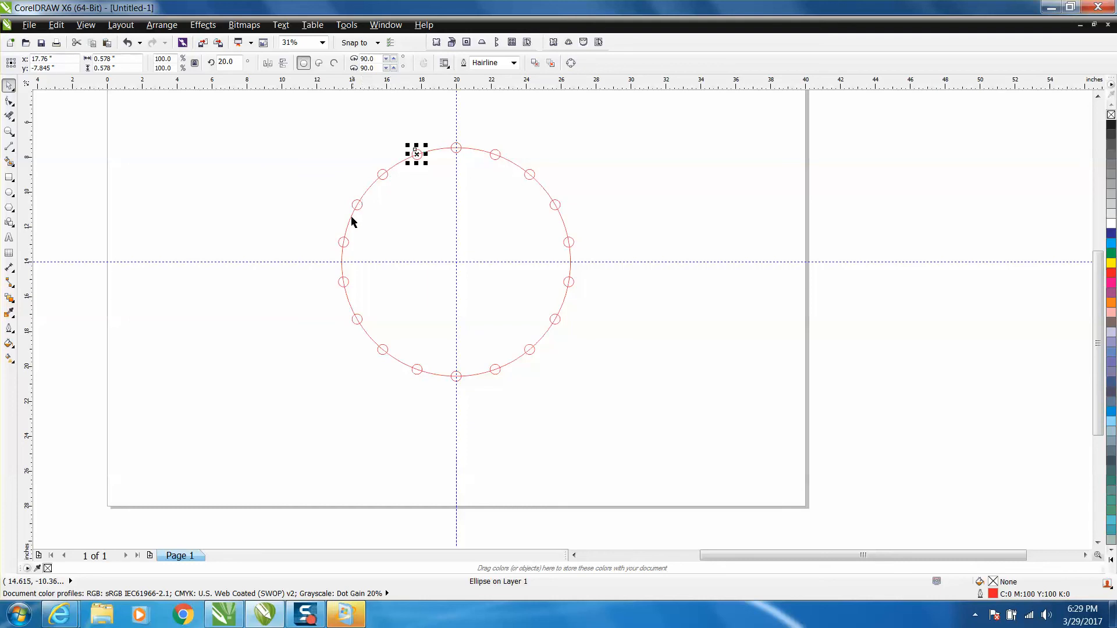
pyautogui.moveTo(396, 179)
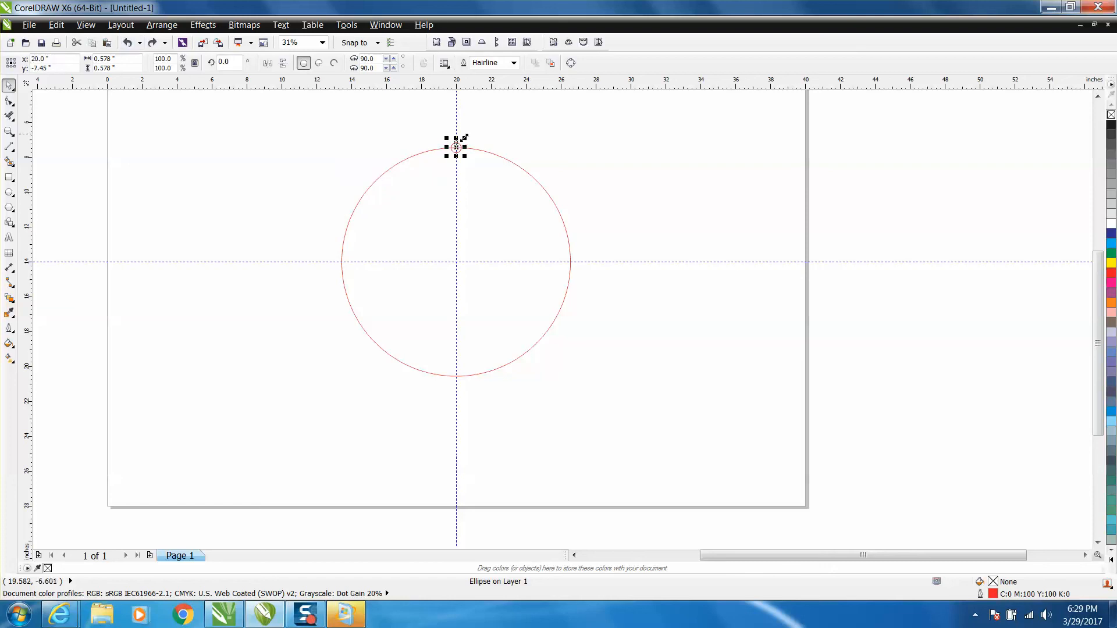
pyautogui.moveTo(506, 158)
pyautogui.write('40')
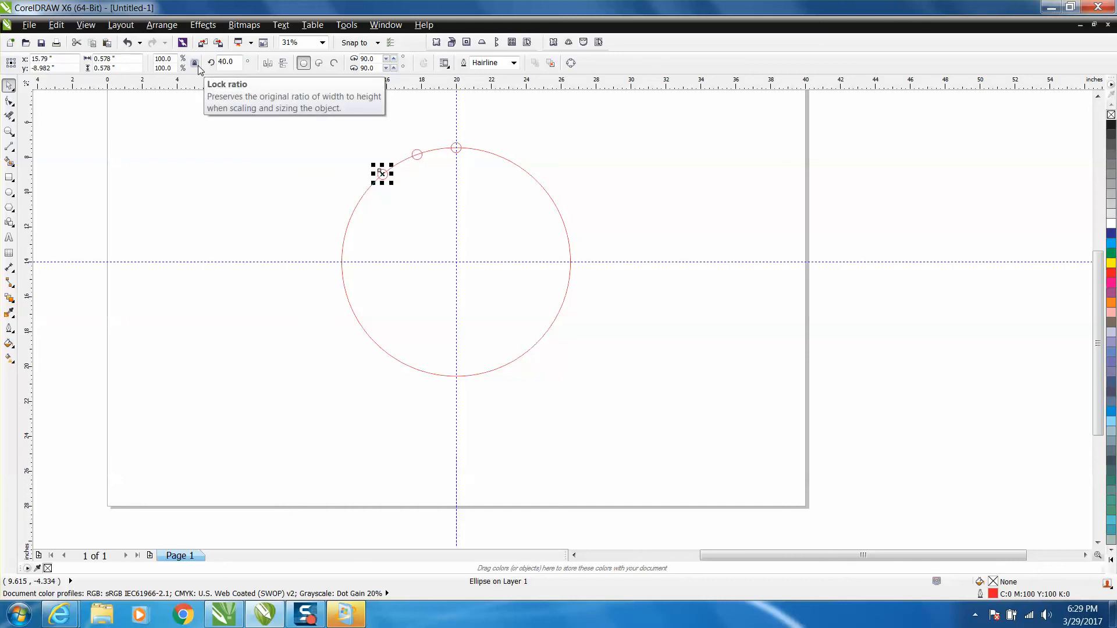
pyautogui.moveTo(388, 183)
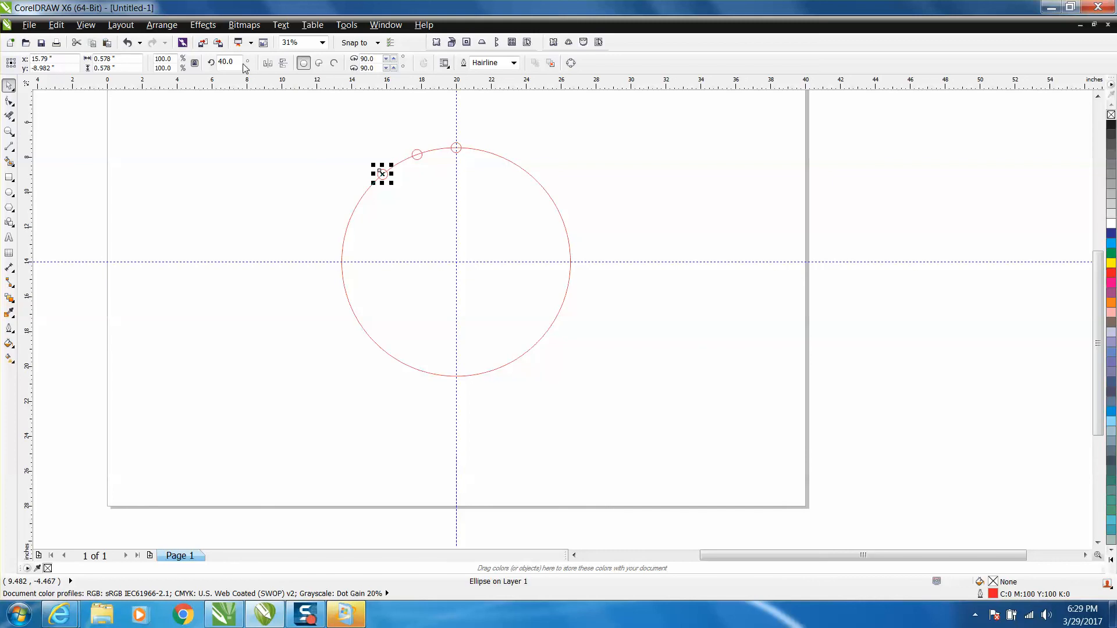
pyautogui.moveTo(311, 152)
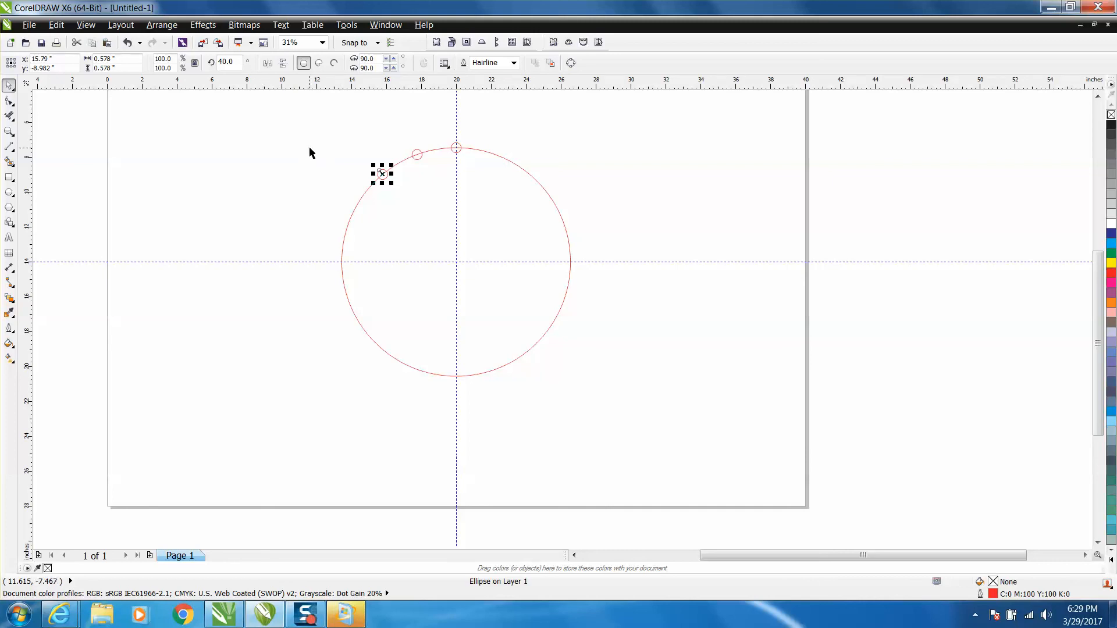